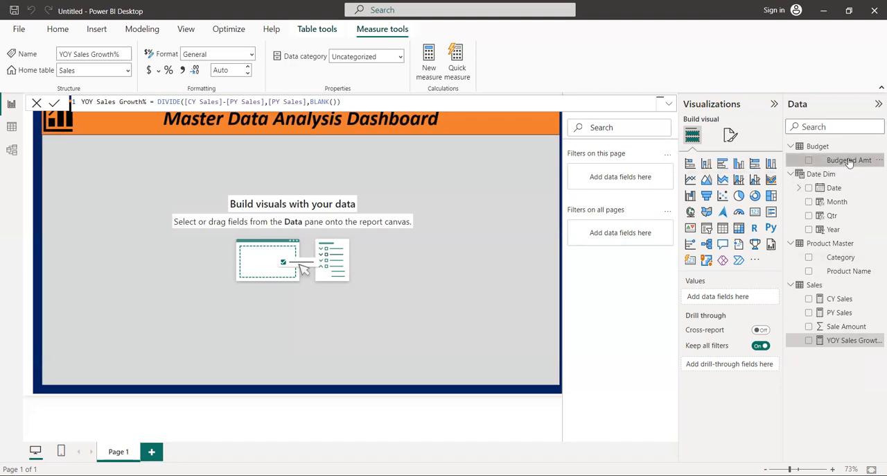
mouse_move(849, 161)
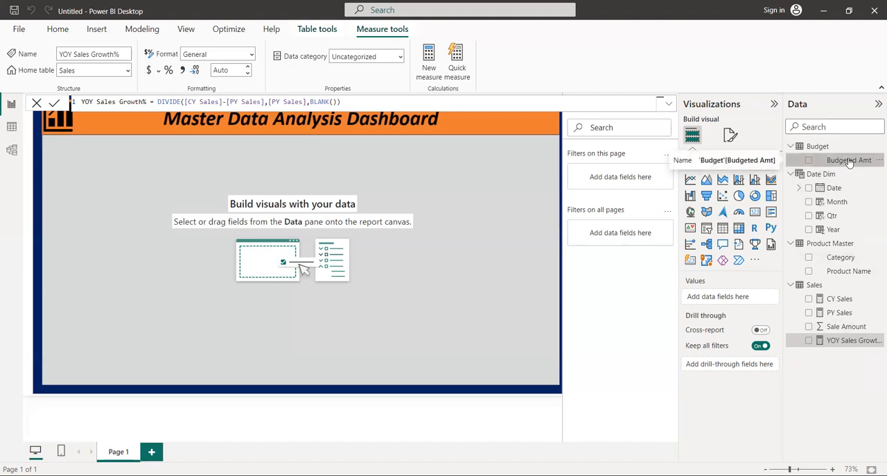
- Start a new measure on the Budget table from its context menu
right_click(849, 160)
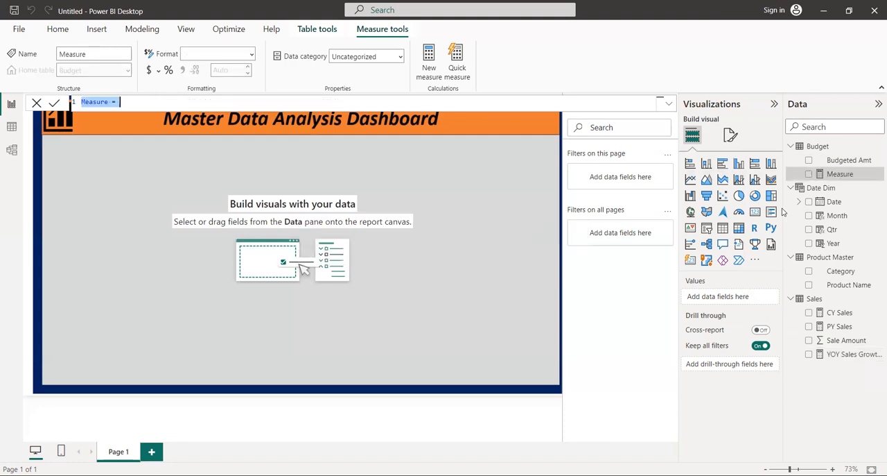
mouse_move(603, 171)
type("M")
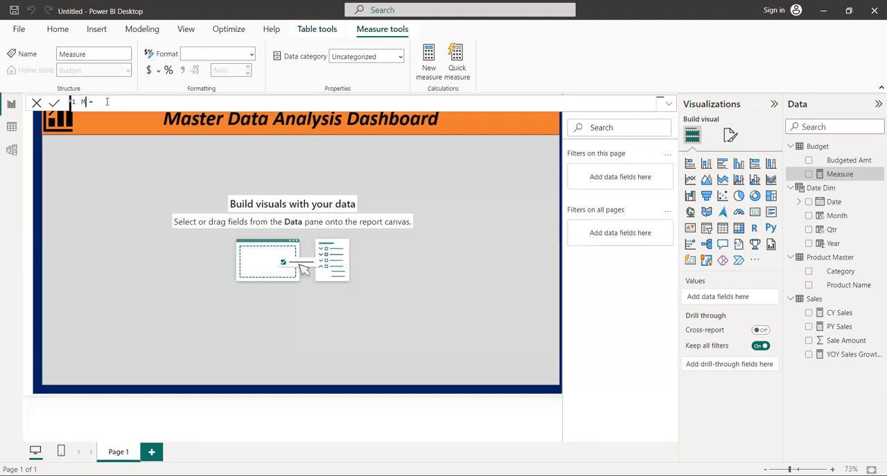
- Write the formula start 'Budgeted Sales = Var CY = MAX(' in the formula bar
type("B")
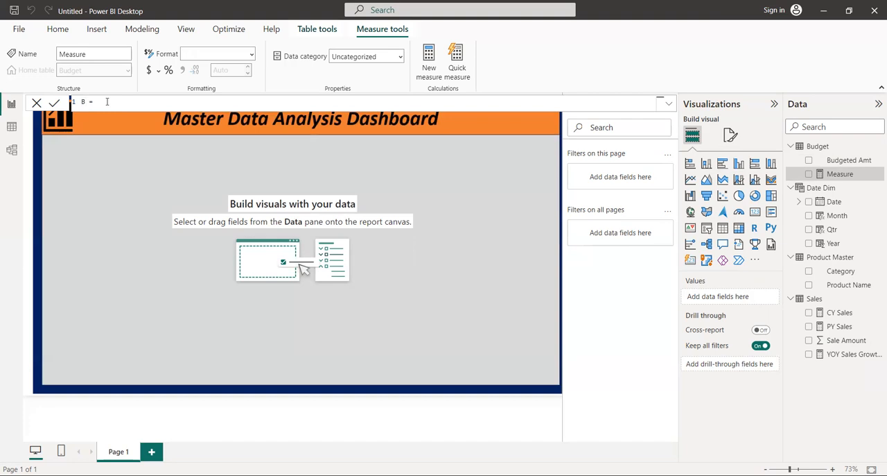
type("u")
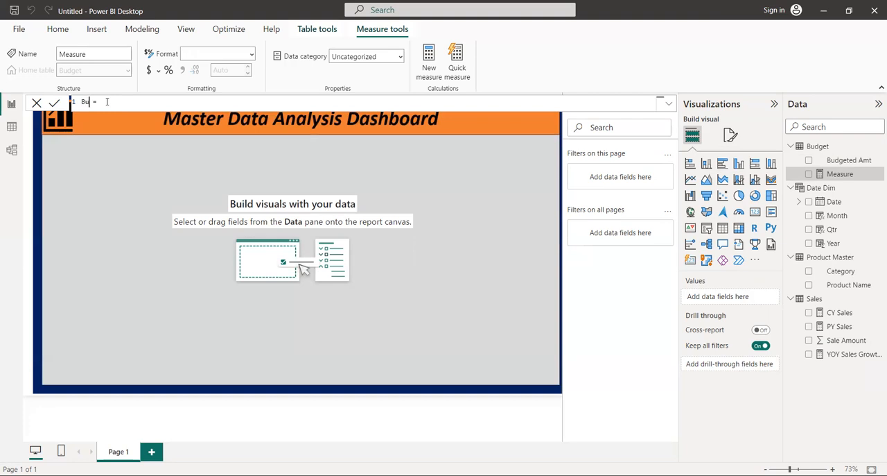
type("dgeted Sales")
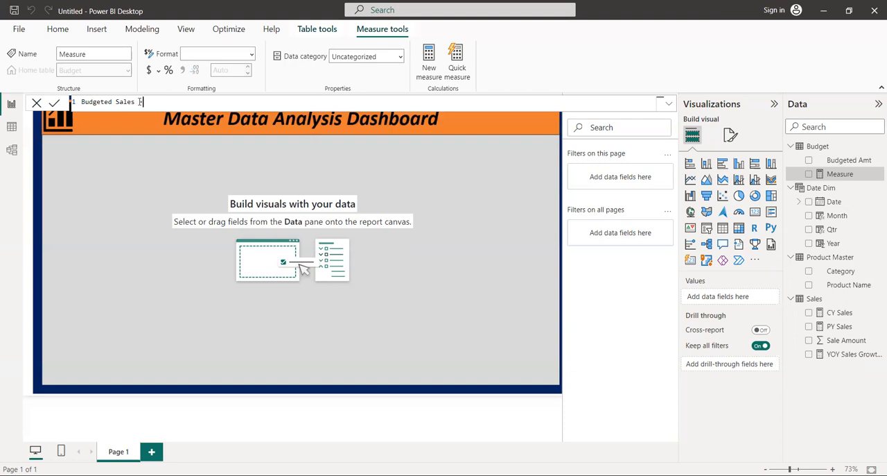
type("V")
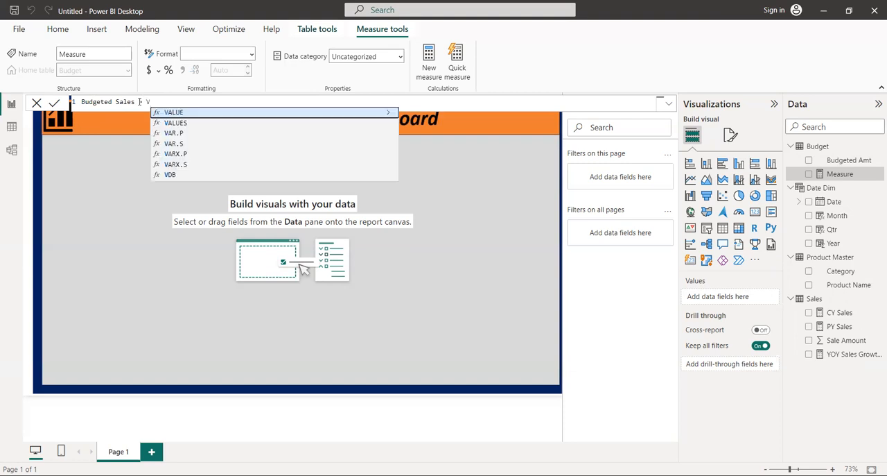
type("ar")
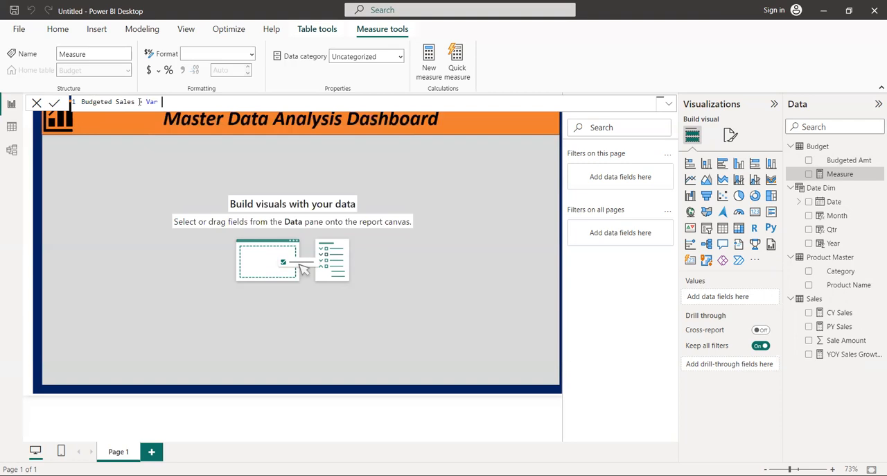
type("C")
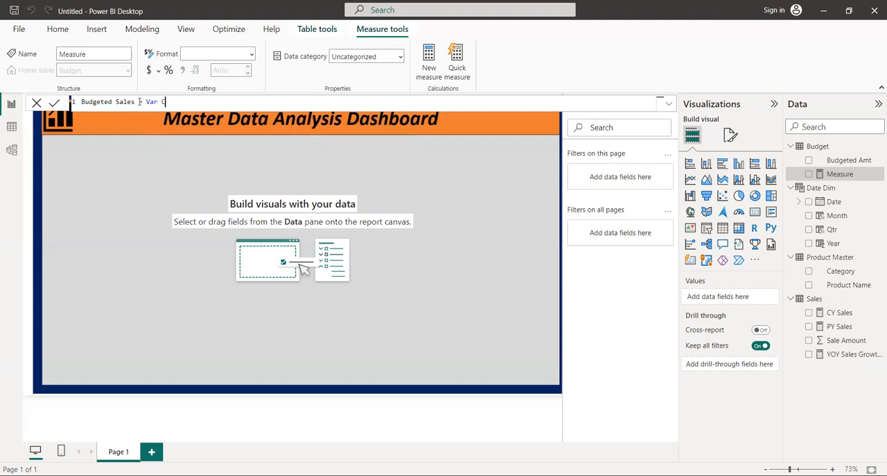
type("Y")
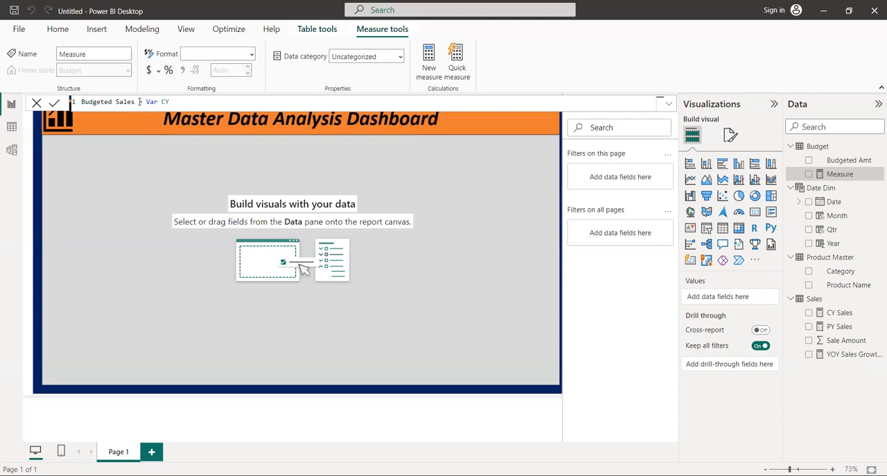
type("=")
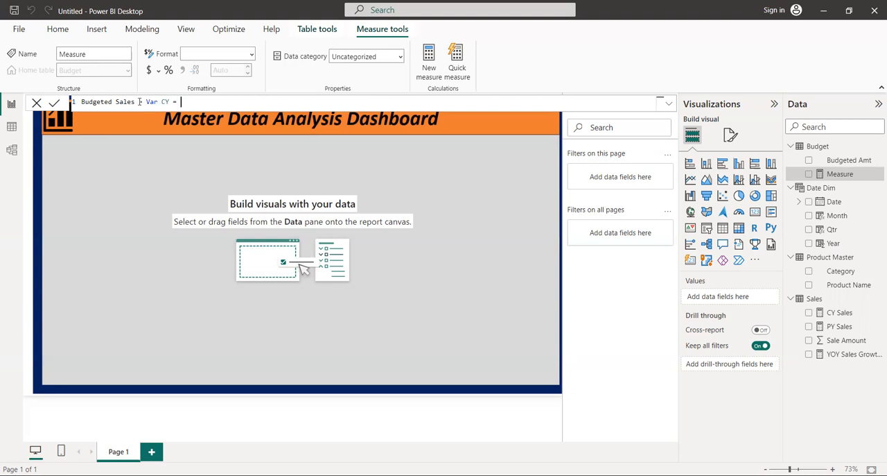
type("m")
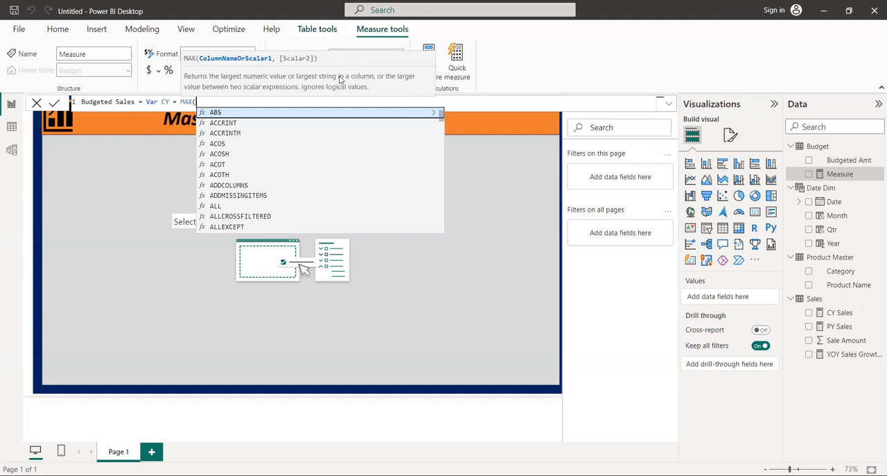
mouse_move(216, 92)
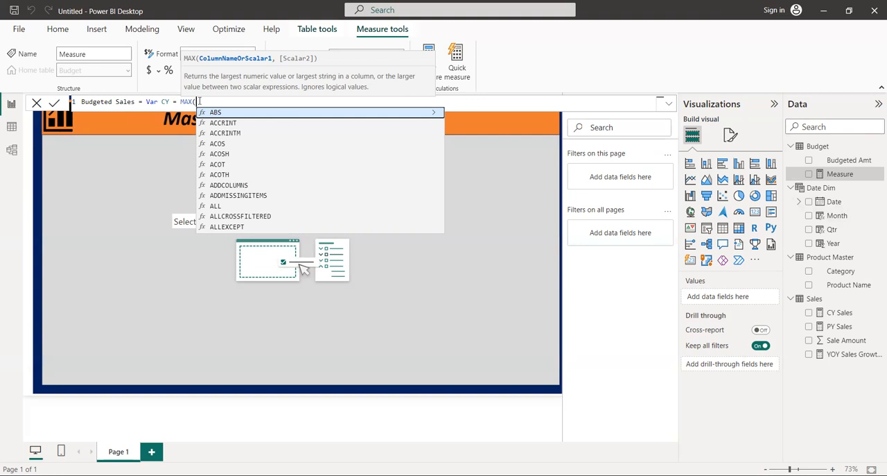
- Complete the CY variable as MAX('Date Dim'[Year]) using the IntelliSense Year column
type("'")
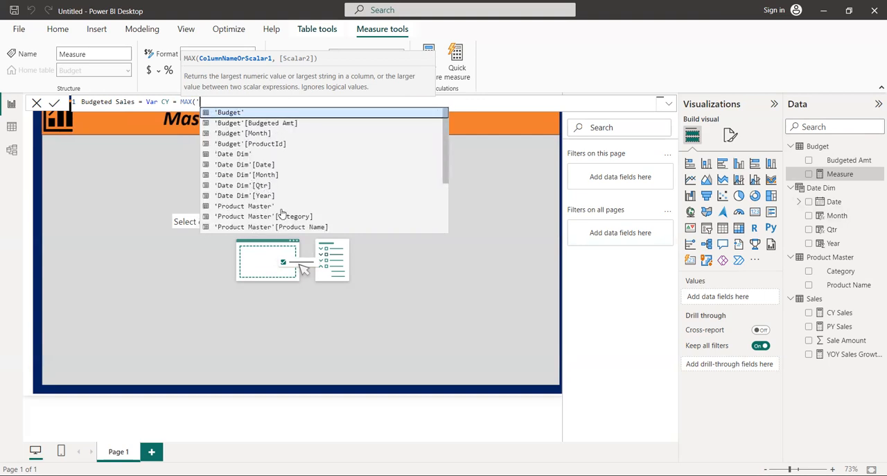
mouse_move(298, 133)
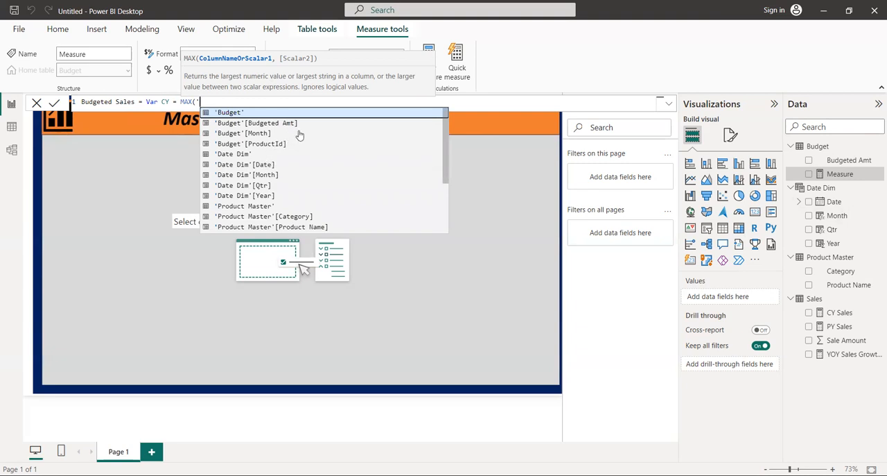
mouse_move(300, 136)
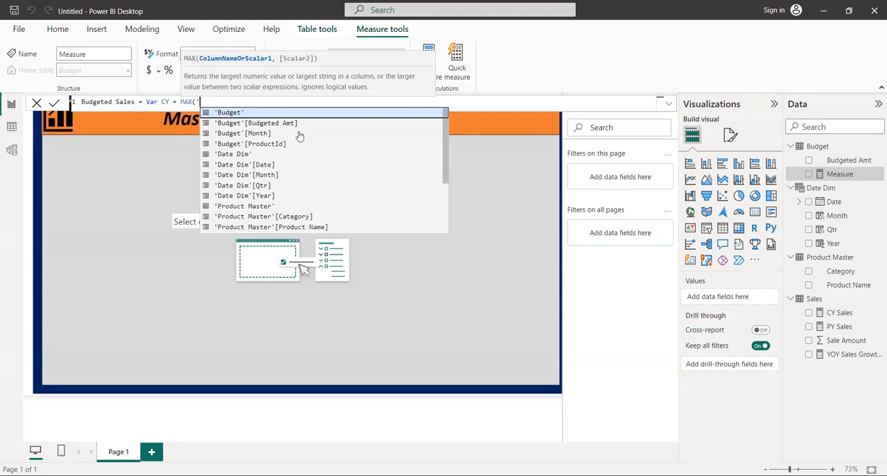
type("d")
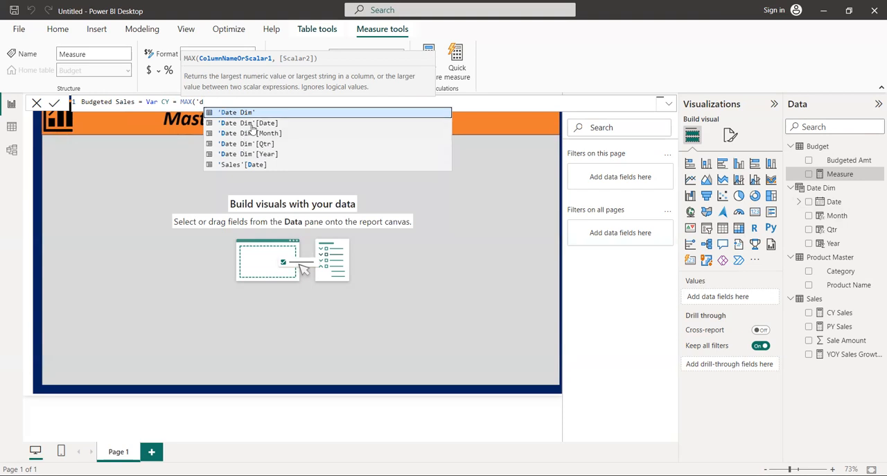
left_click(235, 122)
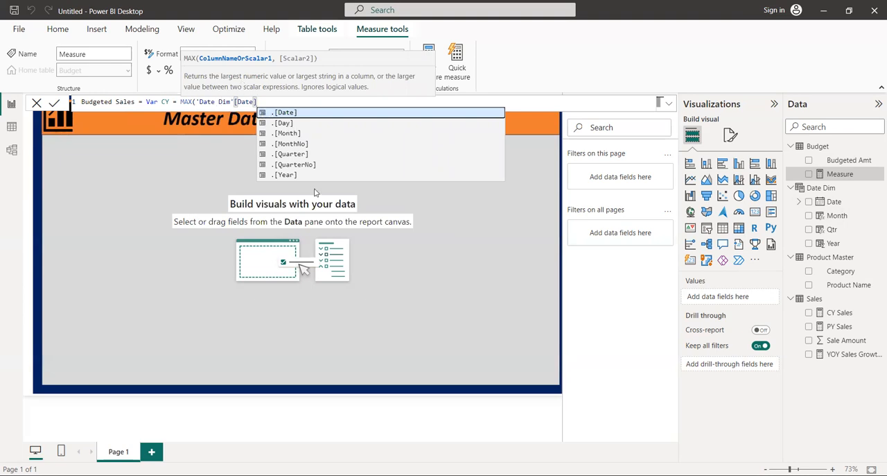
left_click(285, 174)
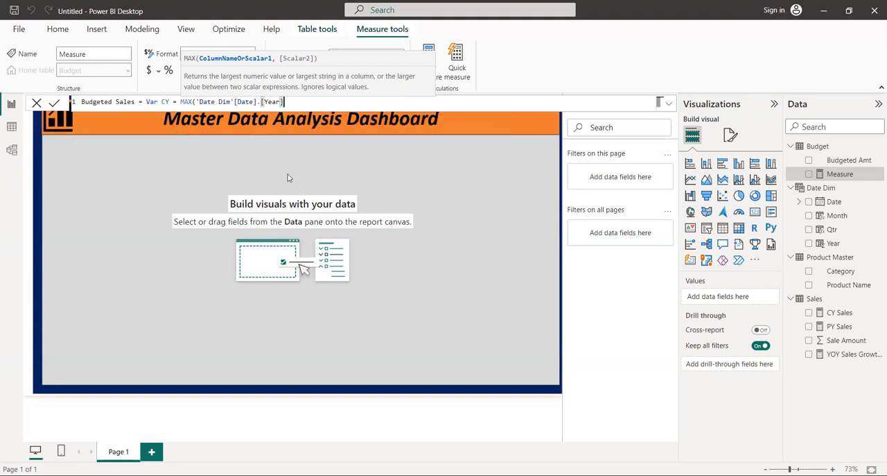
mouse_move(274, 164)
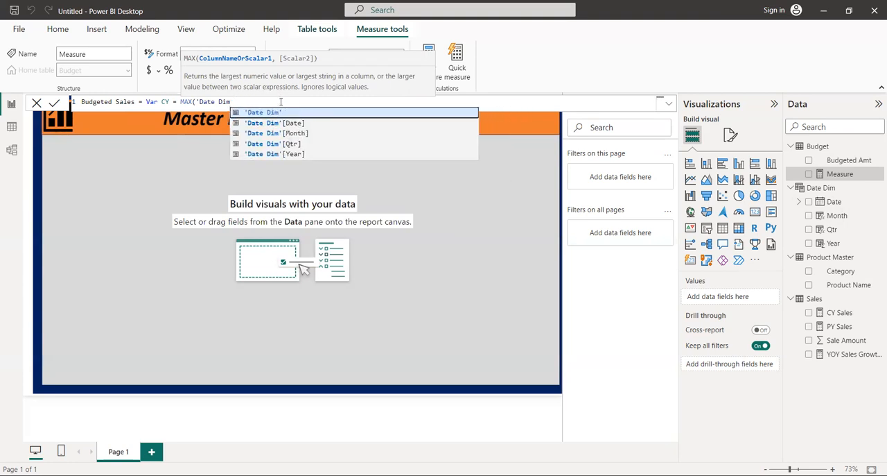
key("Backspace")
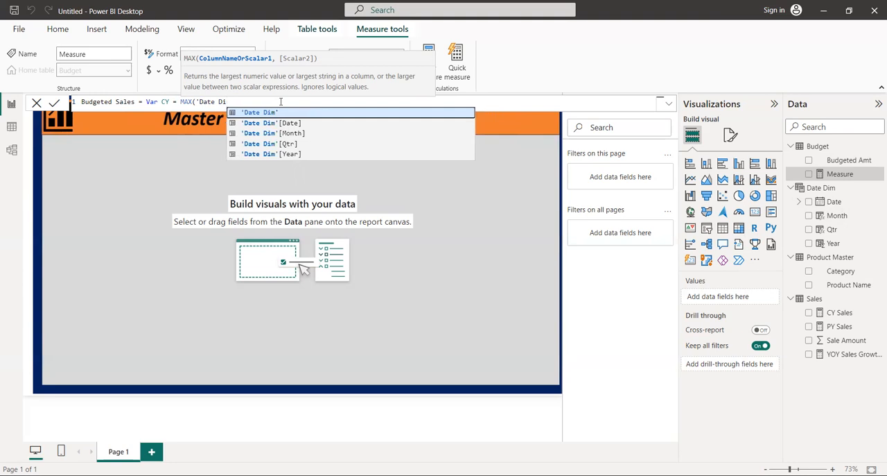
left_click(271, 152)
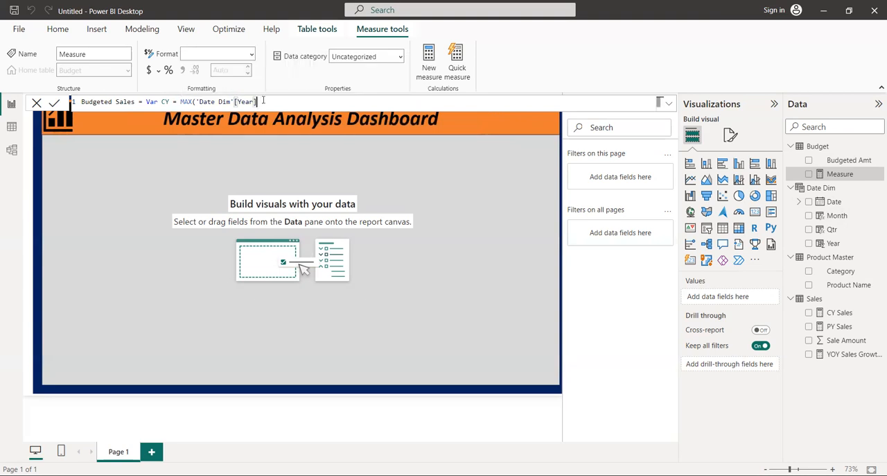
type(")")
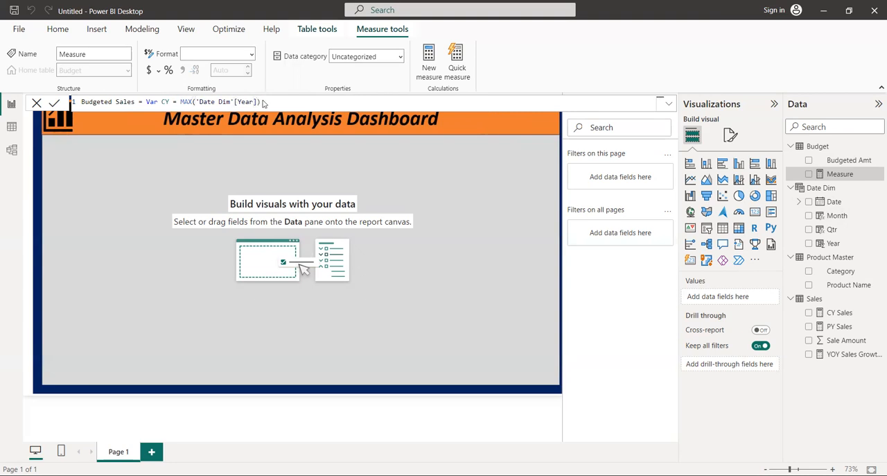
mouse_move(294, 118)
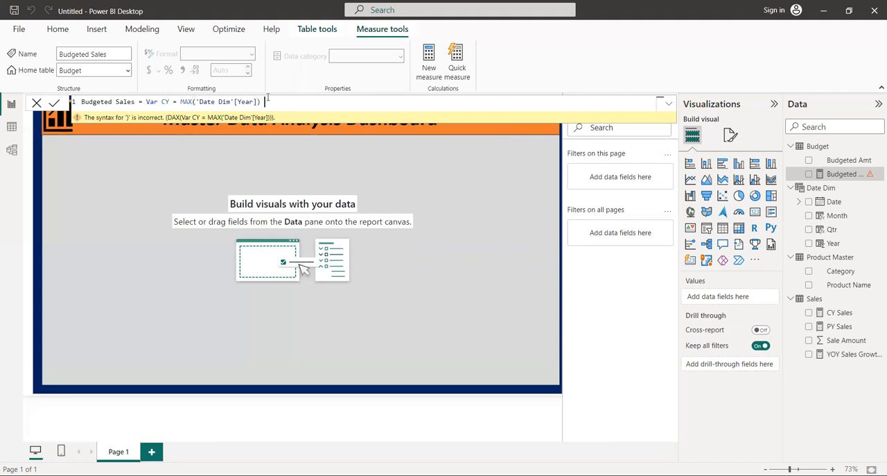
- Add 'Return CALCULATE(SUM(Budget[Budgeted Amt]),' after the CY variable
type("Rs")
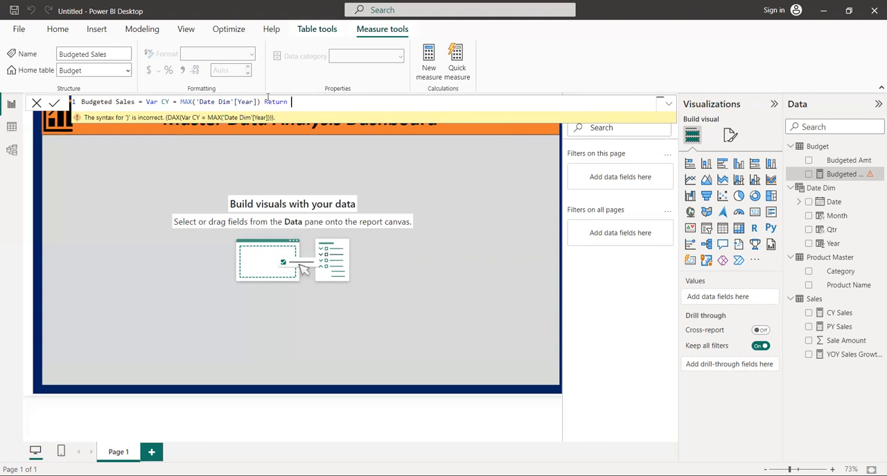
type("c")
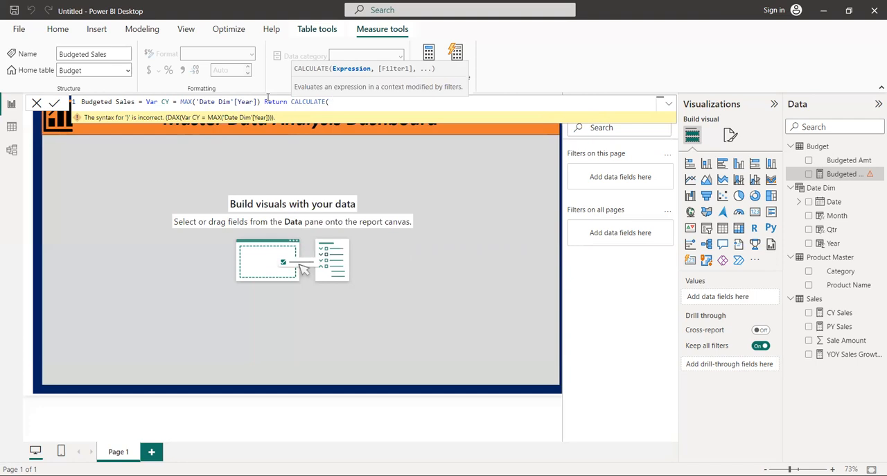
type("s")
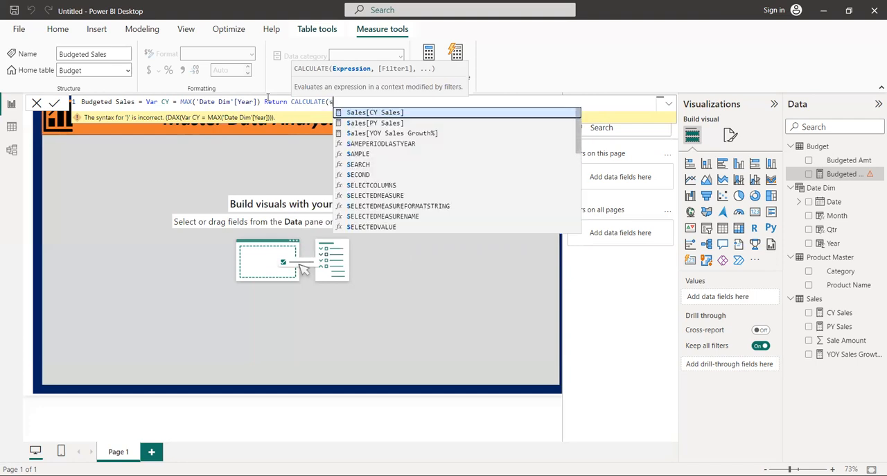
type("um")
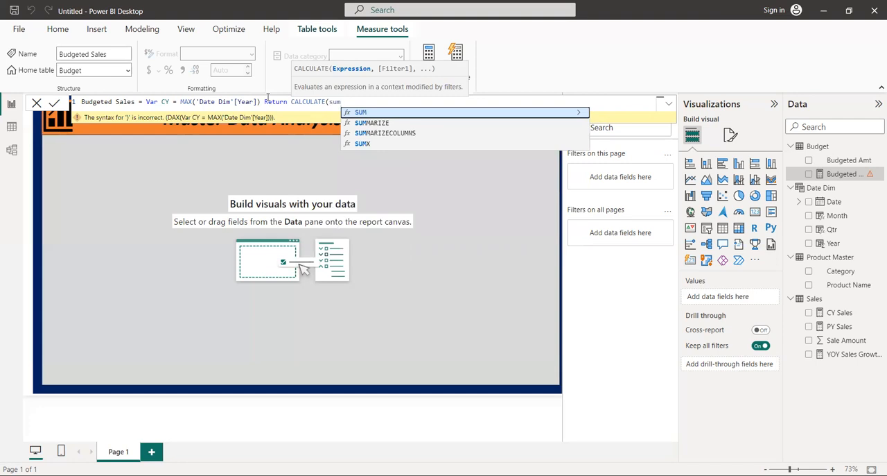
type("SUM(")
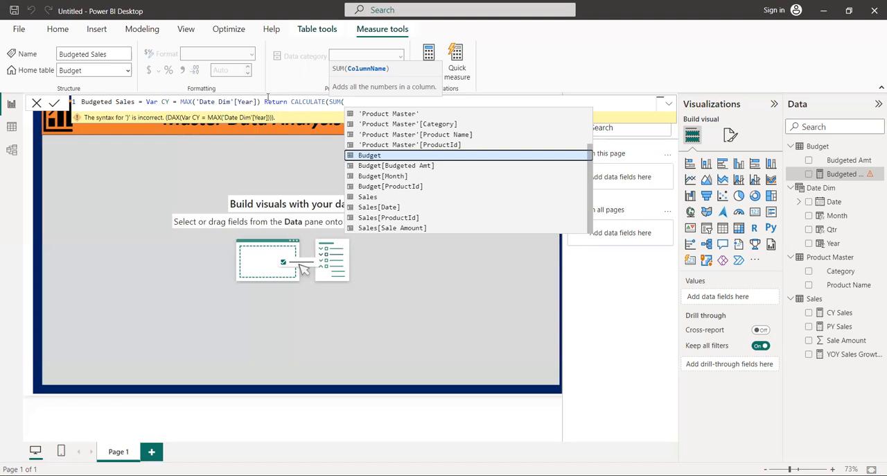
mouse_move(456, 223)
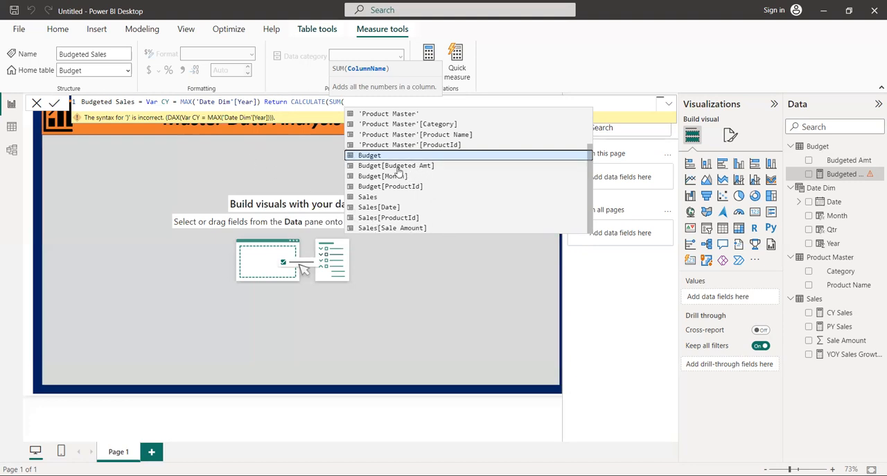
left_click(397, 165)
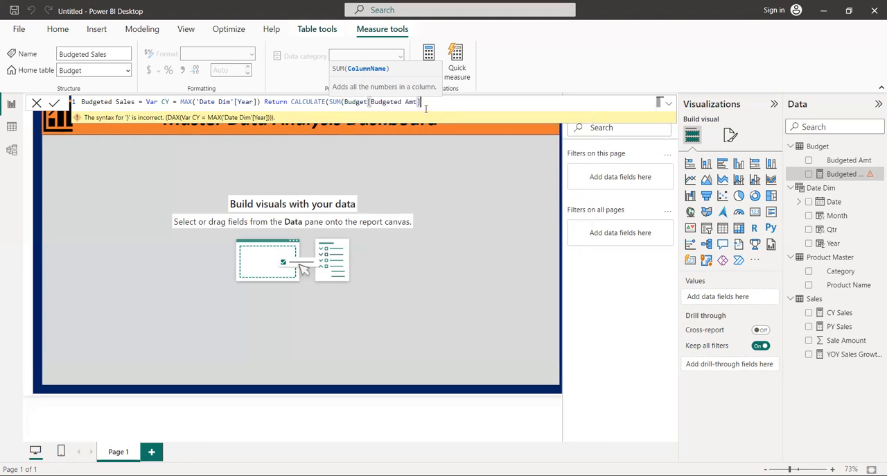
type(",")
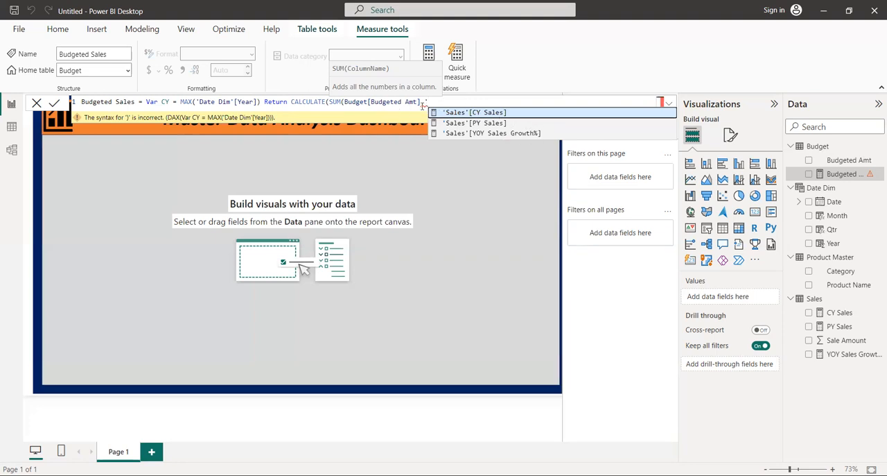
- Add the filter 'Date Dim'[Year]=CY and commit the Budgeted Sales measure
type(",")
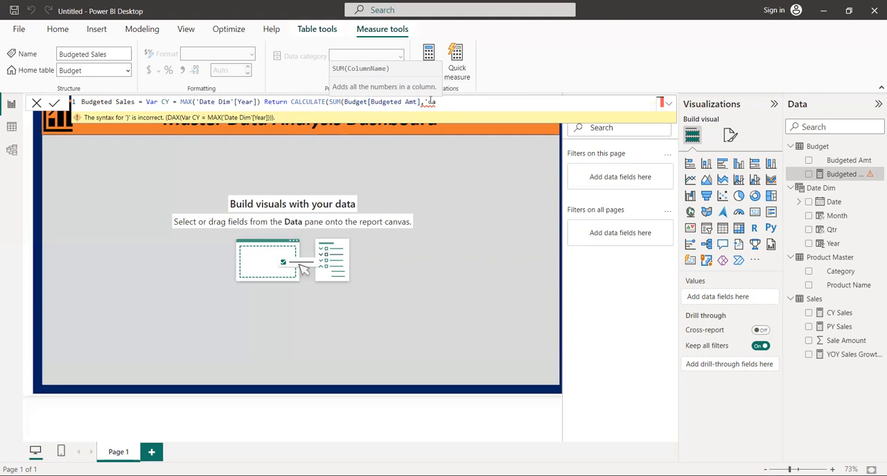
mouse_move(310, 117)
type(")")
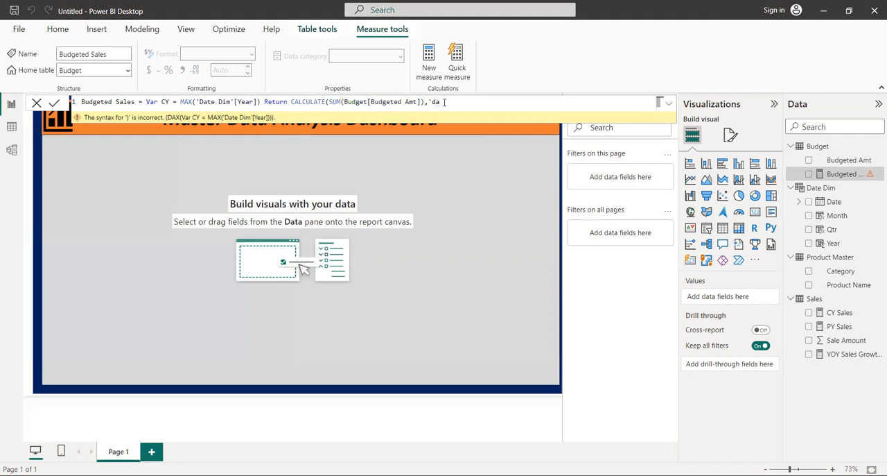
type("d")
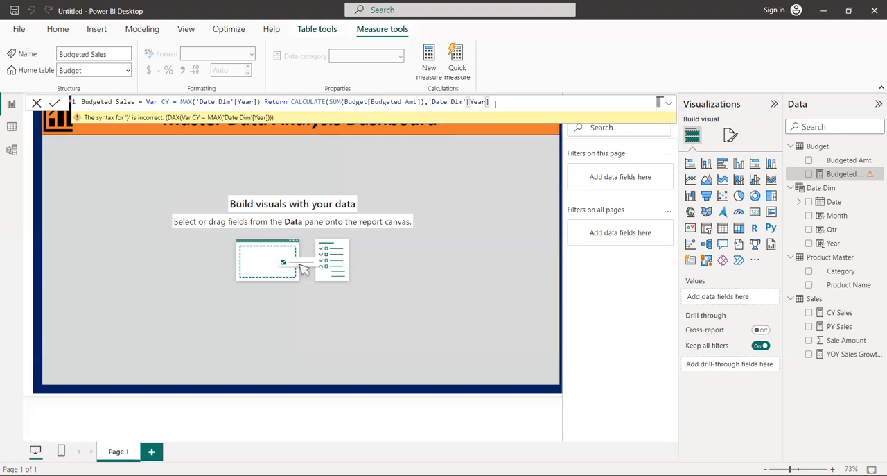
type("-")
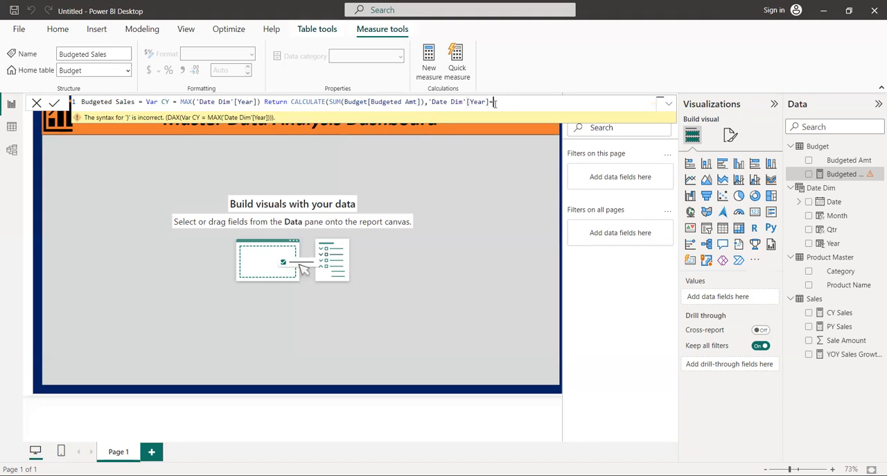
type("c")
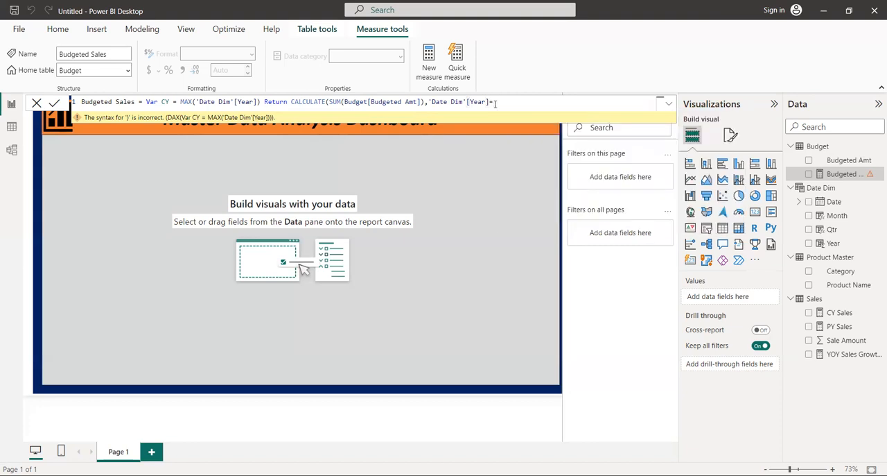
type("CY)")
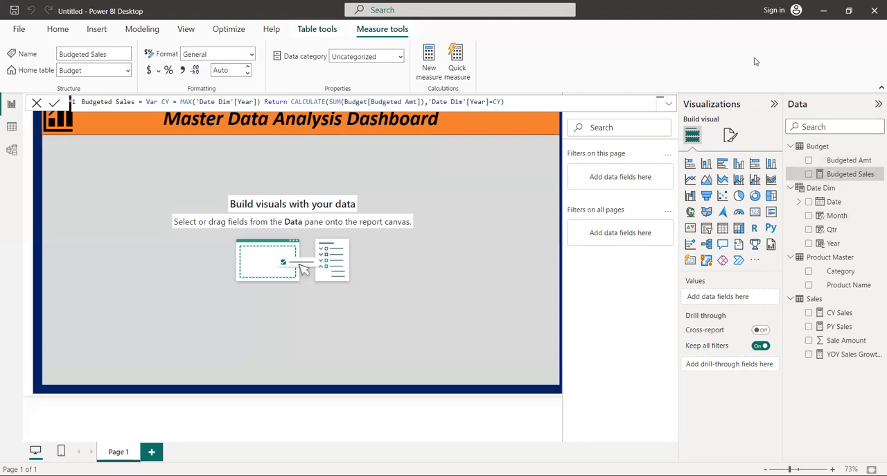
mouse_move(730, 50)
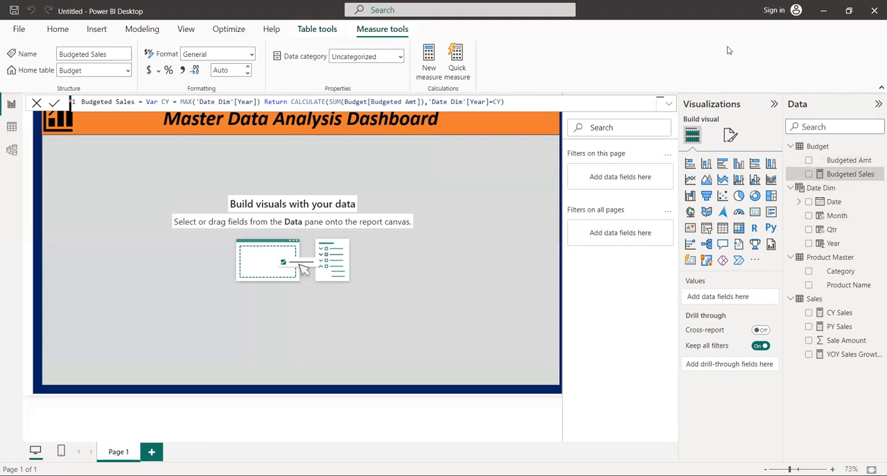